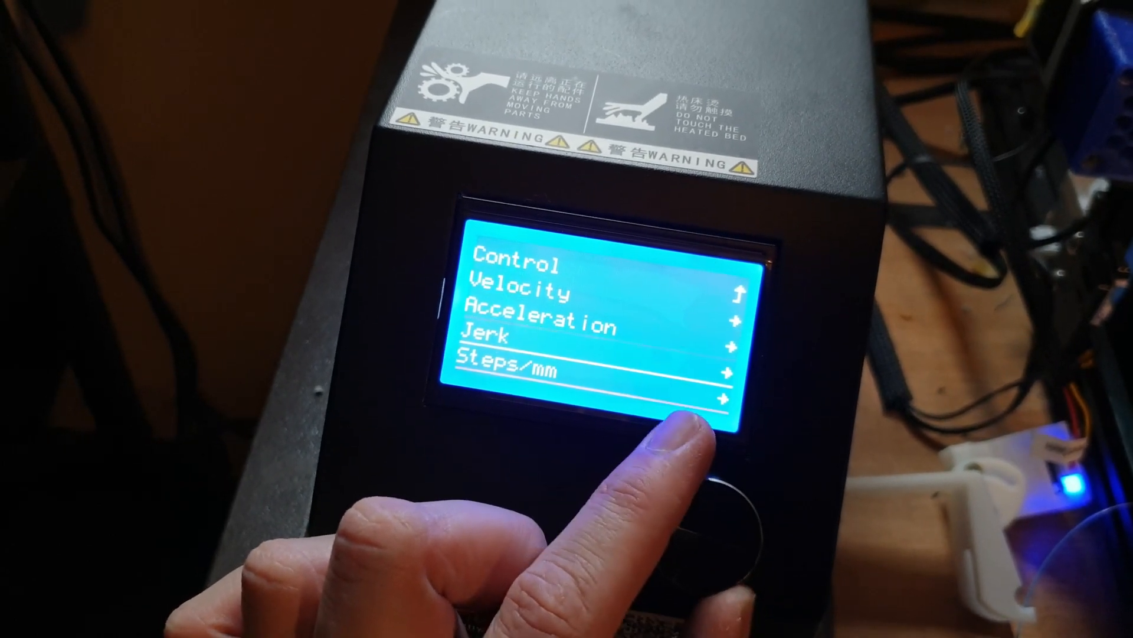
Open Steps/mm from the Motion menu to show X 80, Y 80, Z 400, E 416
{"action": "left_click", "coordinate": [708, 506]}
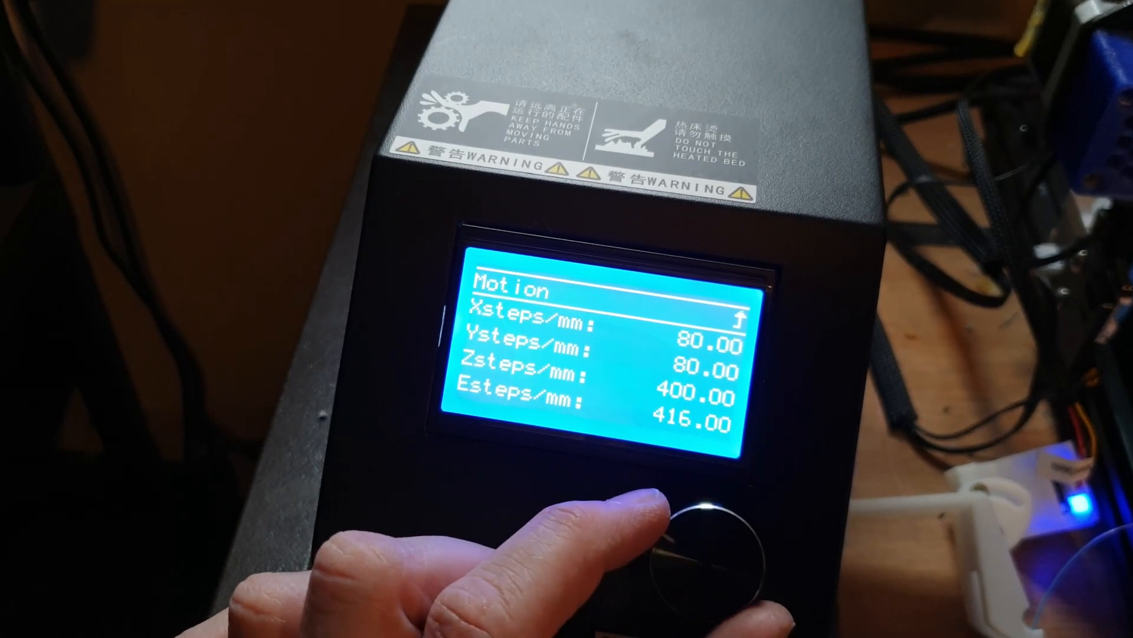